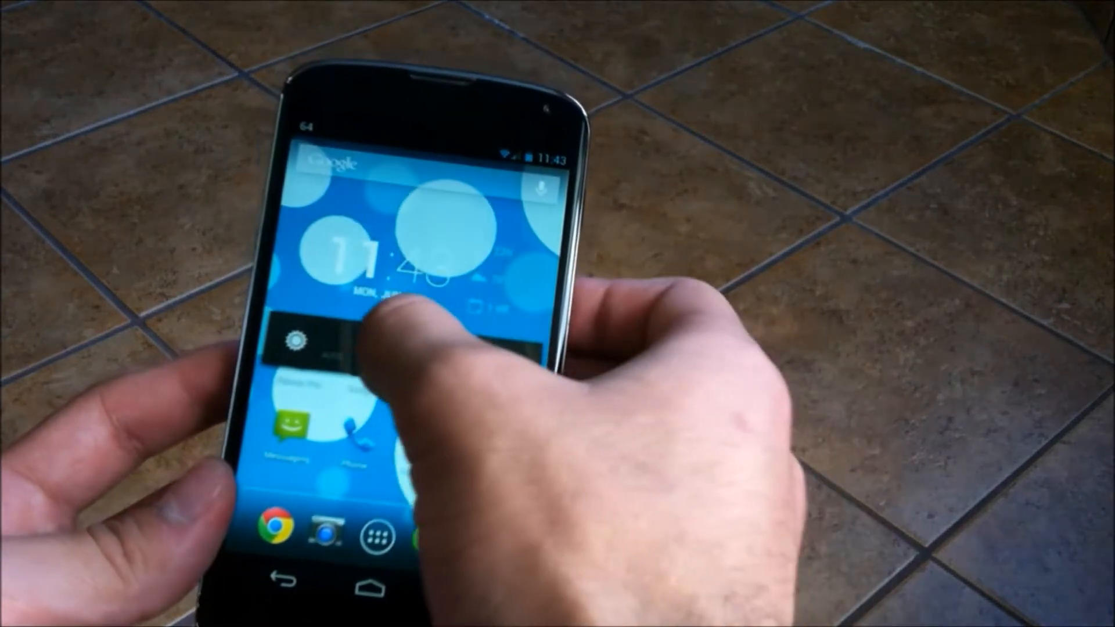
# - Open Wi-Fi's Advanced options from the network list, then return to the main Settings list
pyautogui.click(306, 335)
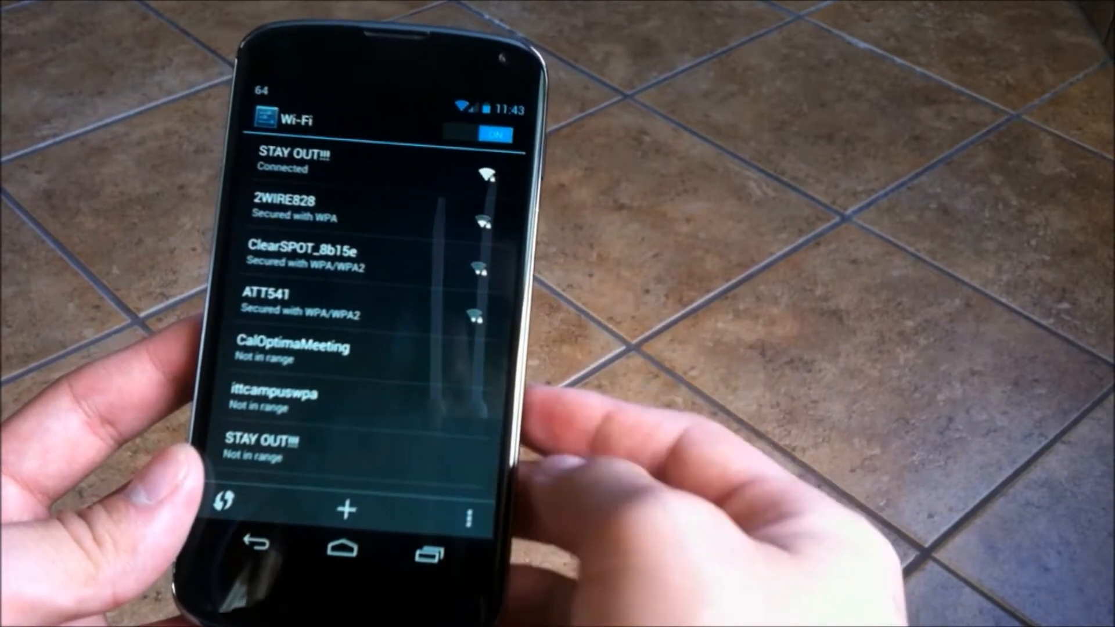
pyautogui.click(467, 518)
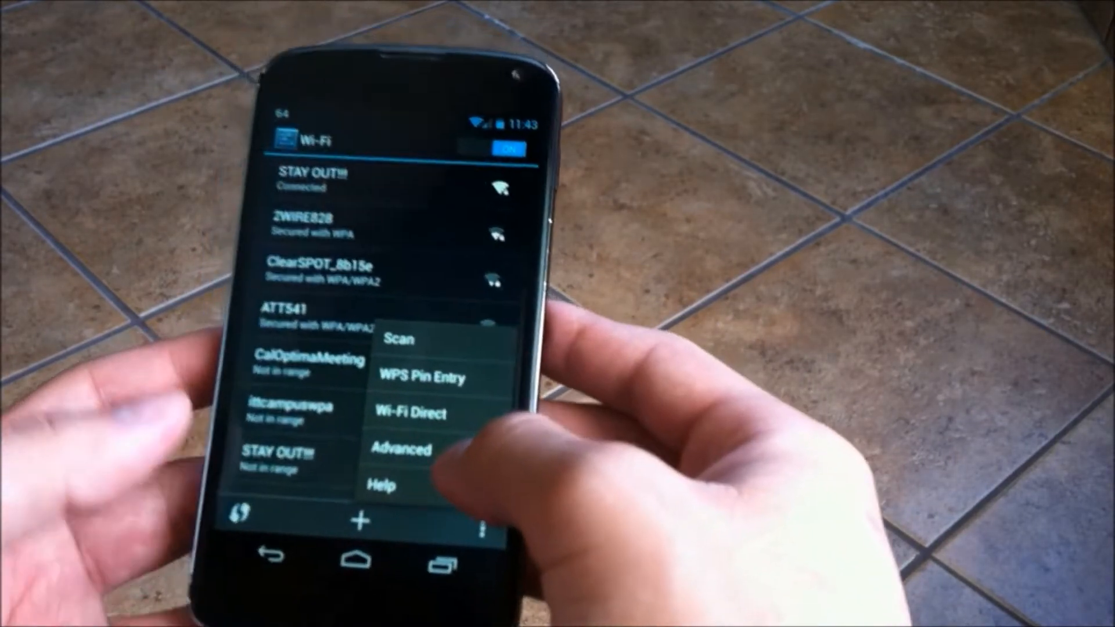
pyautogui.click(402, 449)
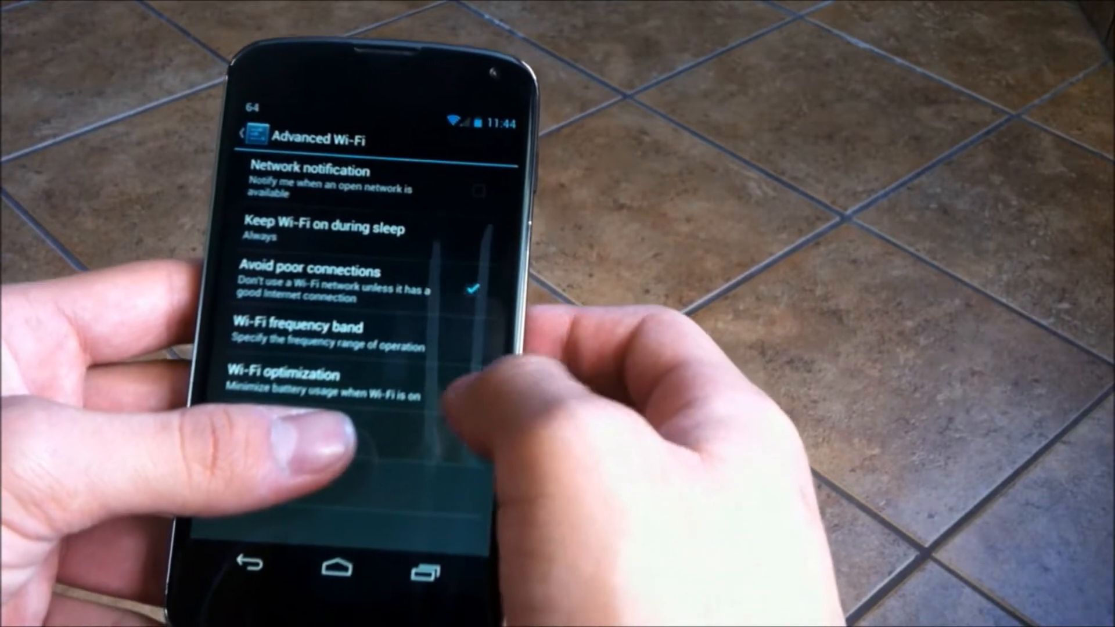
pyautogui.click(247, 134)
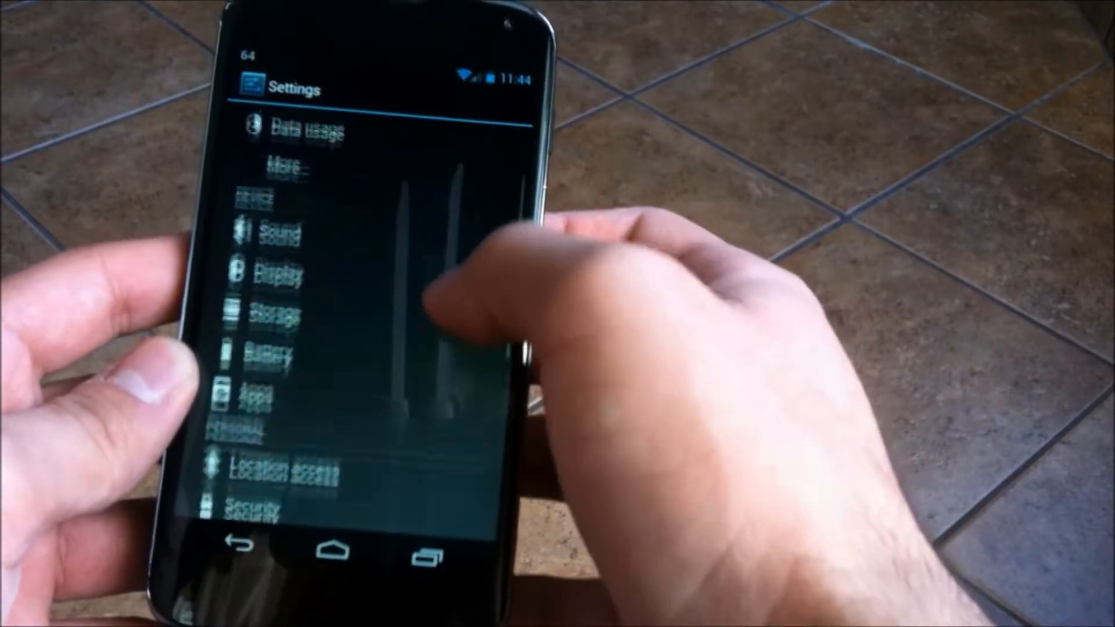
# - Uncheck Vibrate on keypress in the Android keyboard settings under Language & input
pyautogui.scroll(-3)
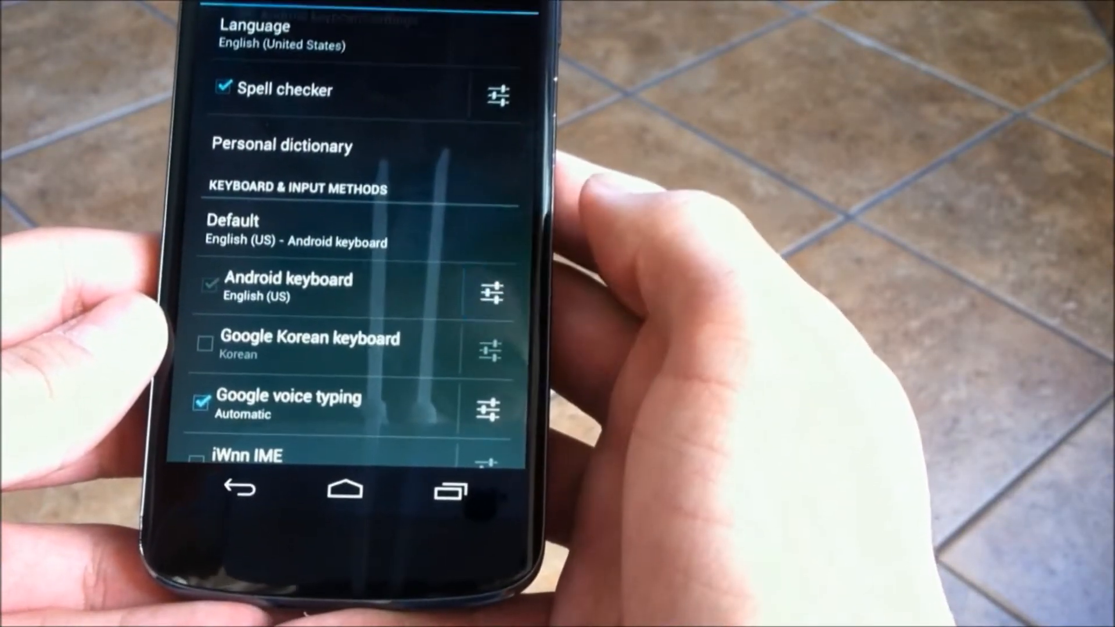
pyautogui.click(489, 293)
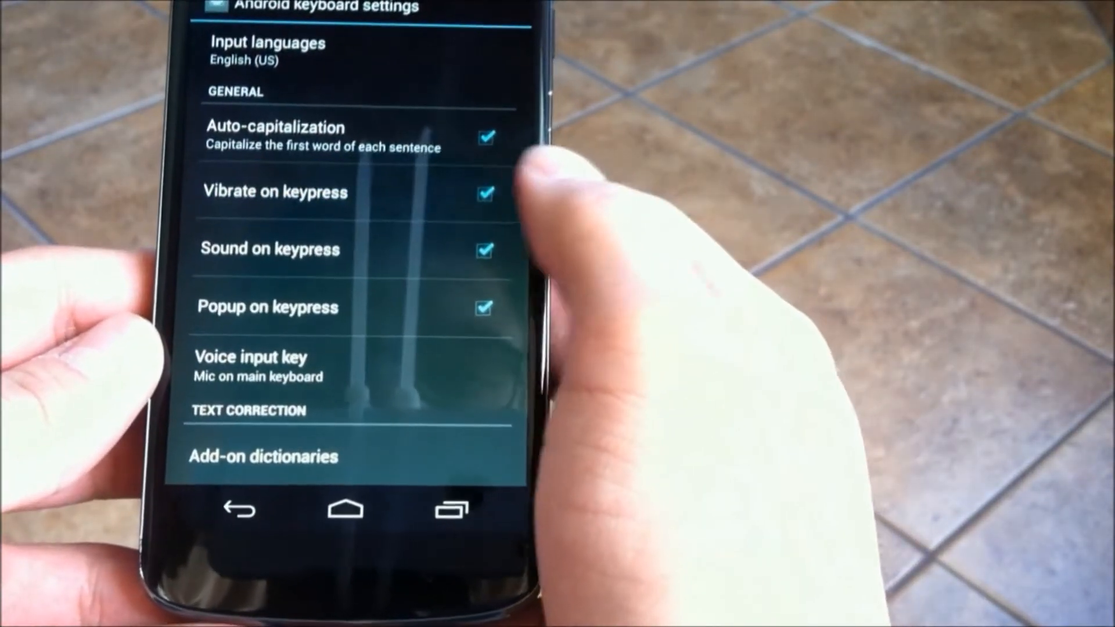
pyautogui.click(486, 192)
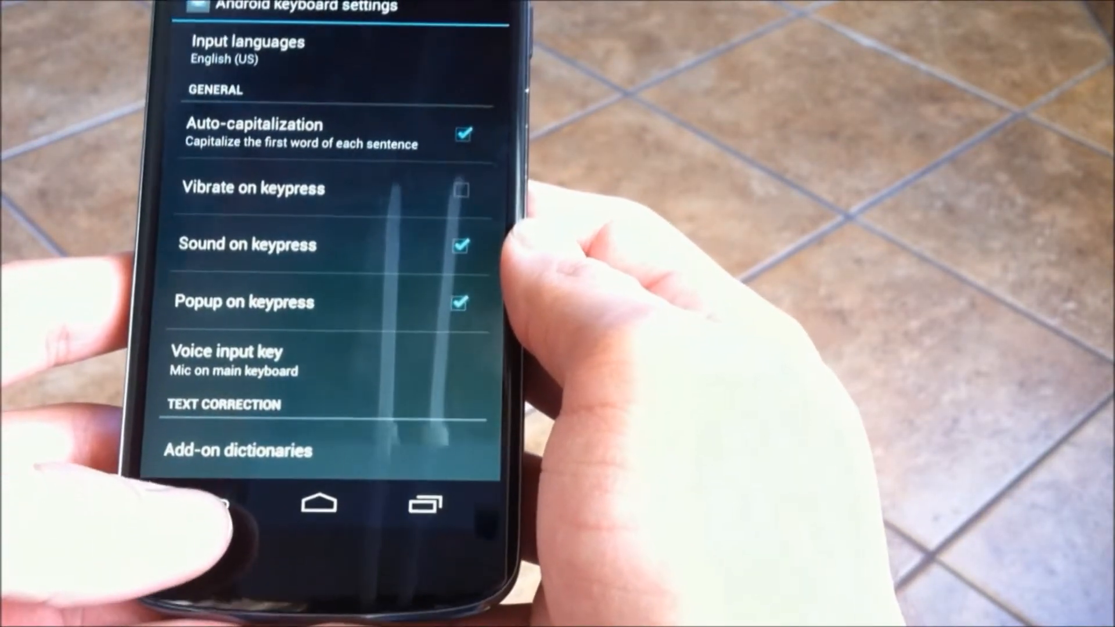
pyautogui.click(211, 492)
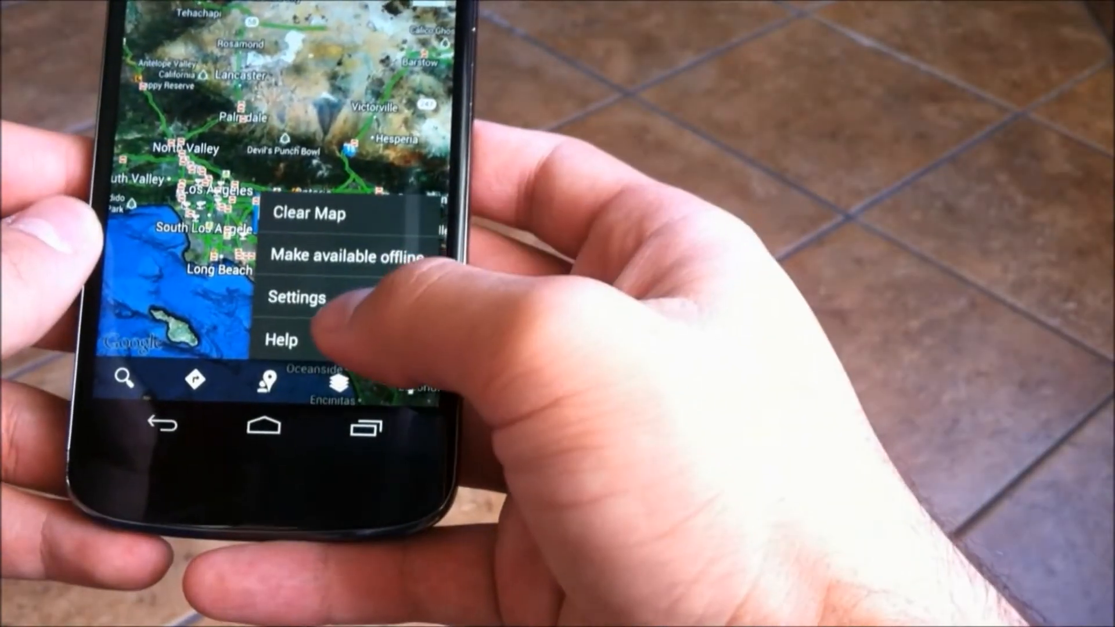
# - Set Maps' Location reporting to 'Do not update your location' and leave location settings
pyautogui.click(297, 297)
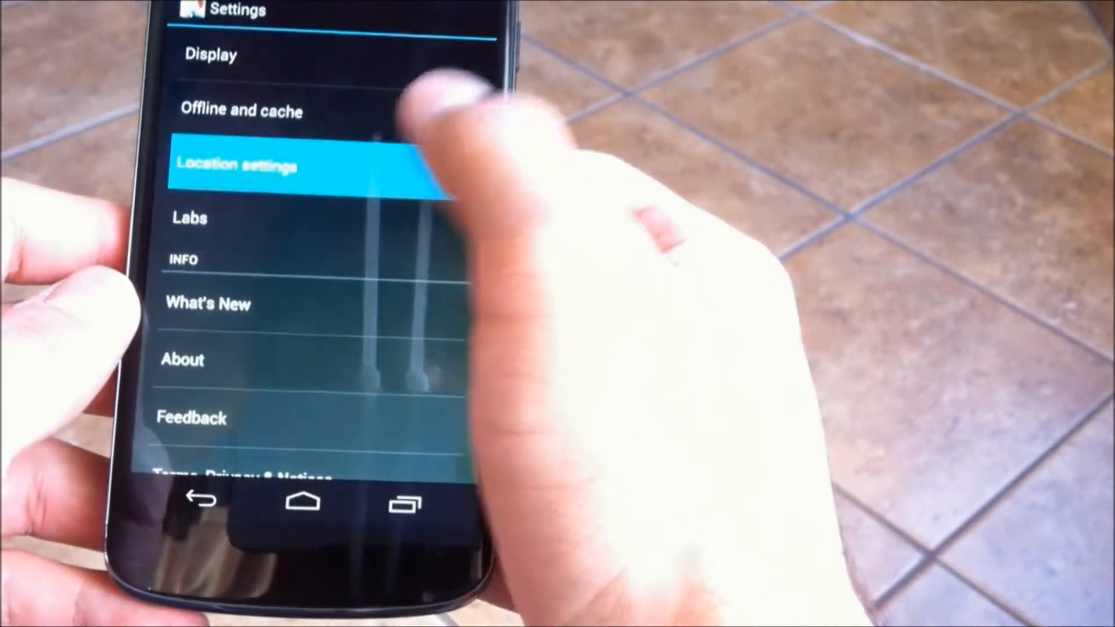
pyautogui.click(239, 165)
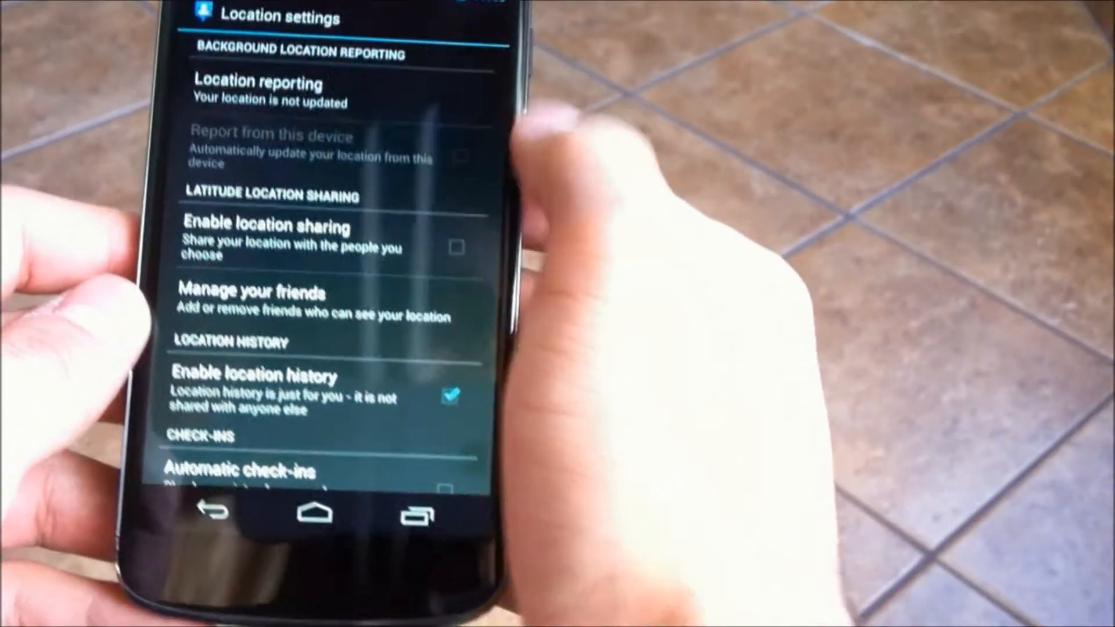
pyautogui.click(257, 88)
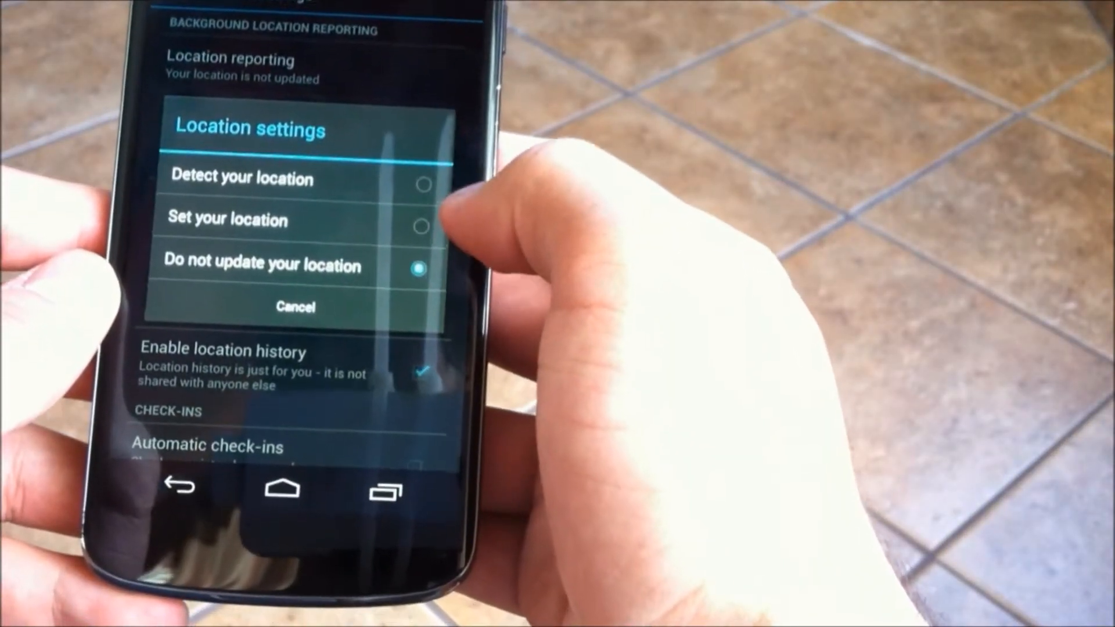
pyautogui.click(295, 307)
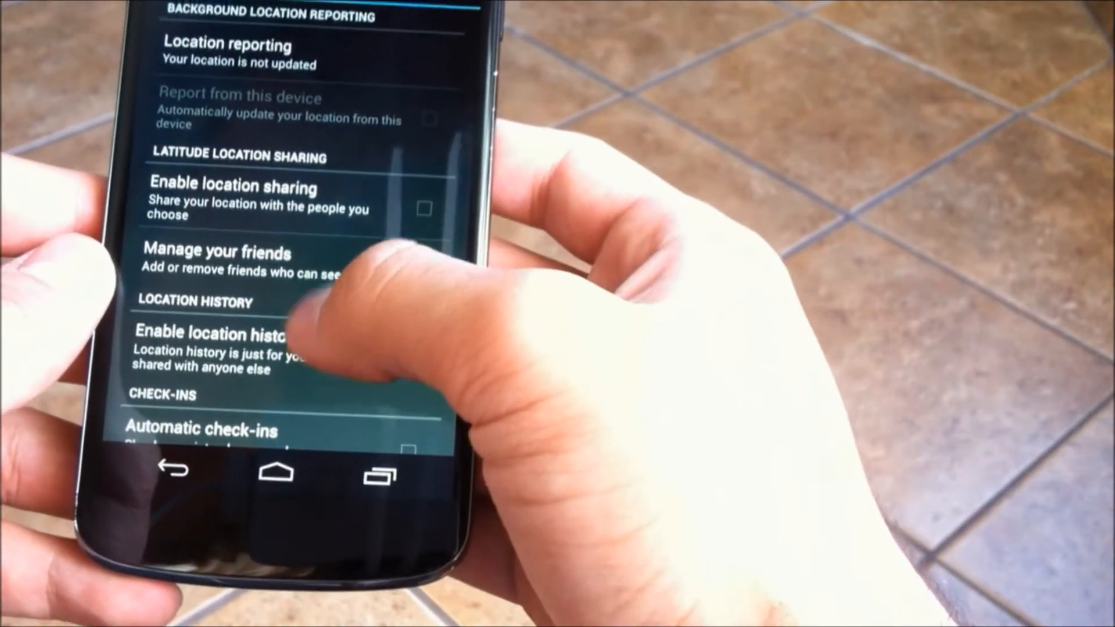
pyautogui.click(418, 357)
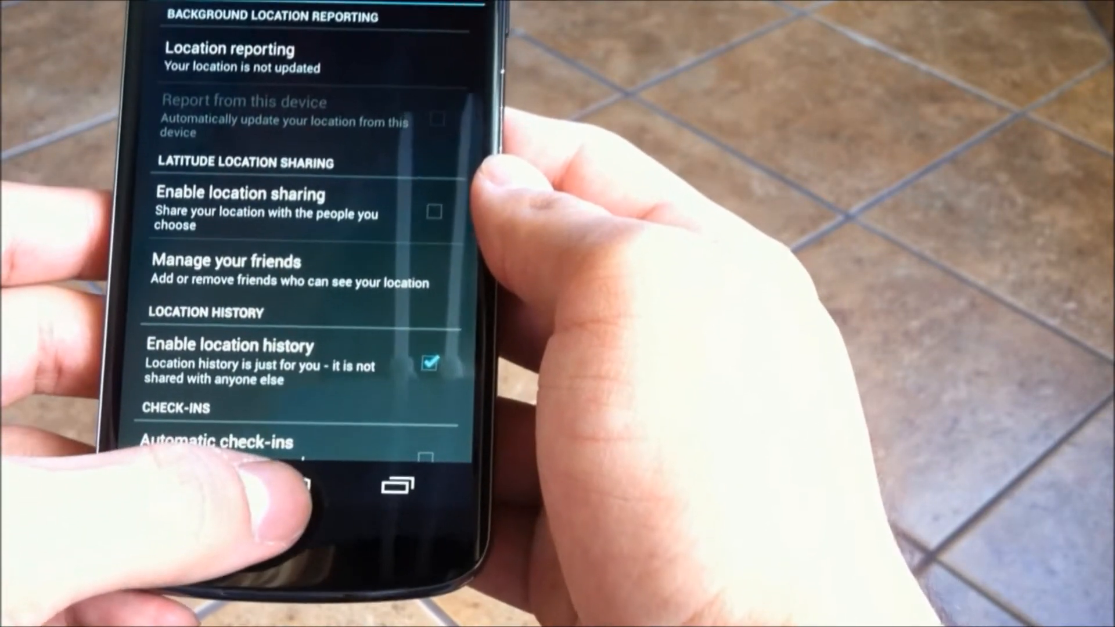
pyautogui.click(304, 484)
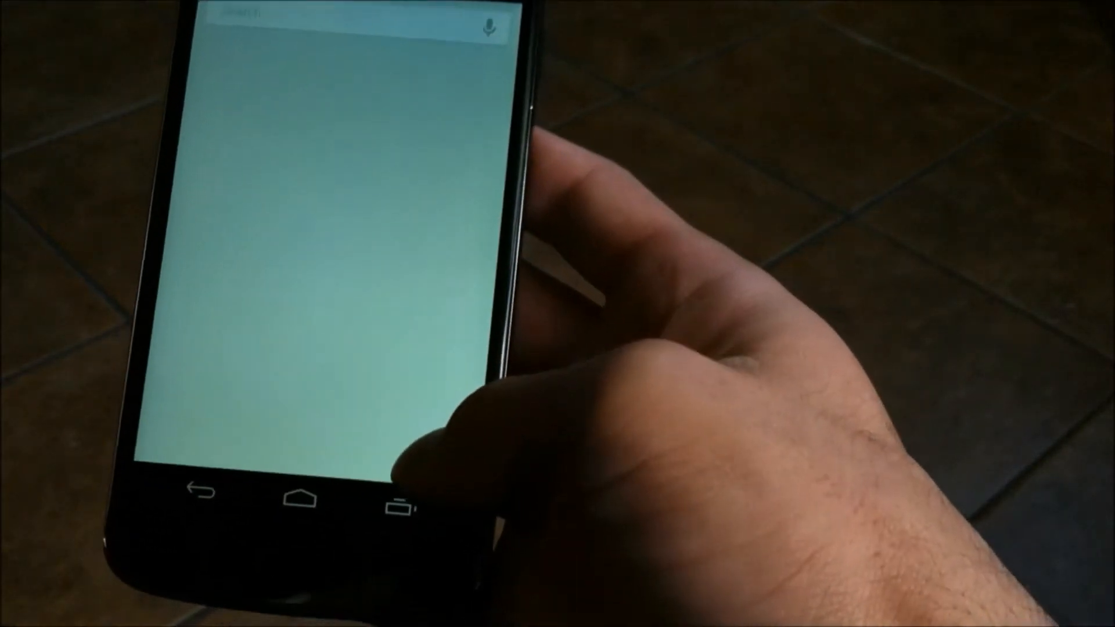
# - Check Hotword detection in Google Now's Voice settings, then return to Android Settings
pyautogui.click(466, 473)
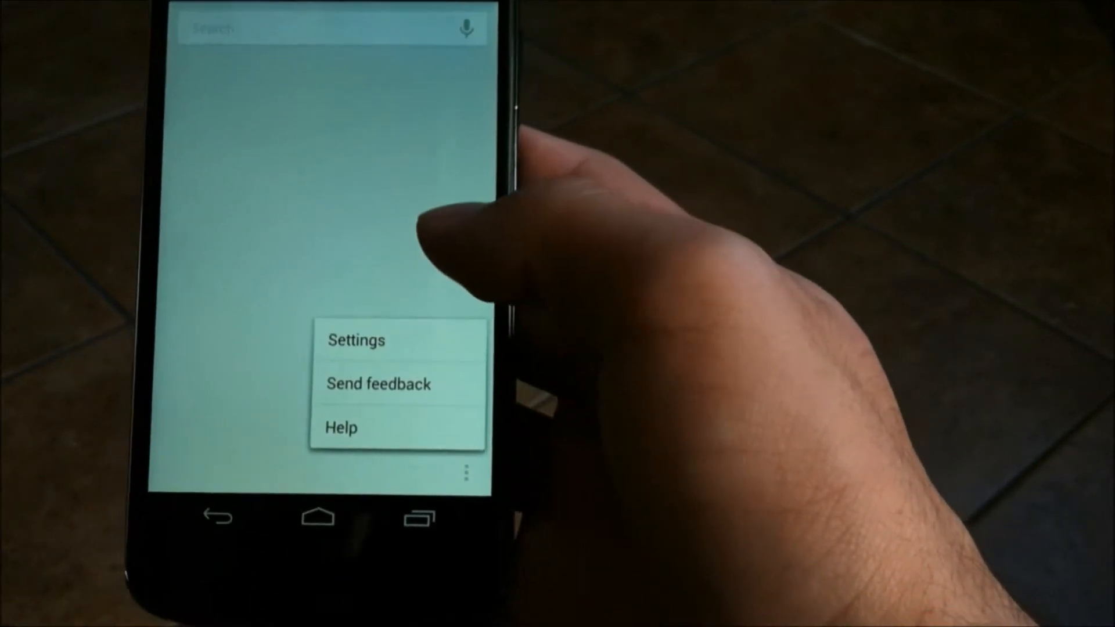
pyautogui.click(356, 339)
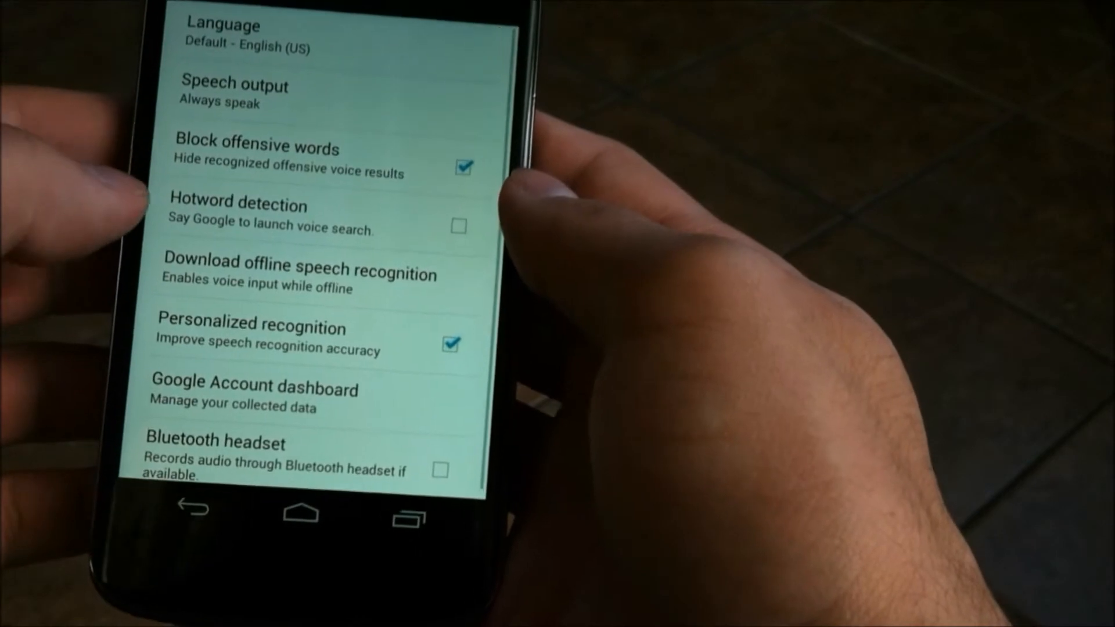
pyautogui.click(459, 226)
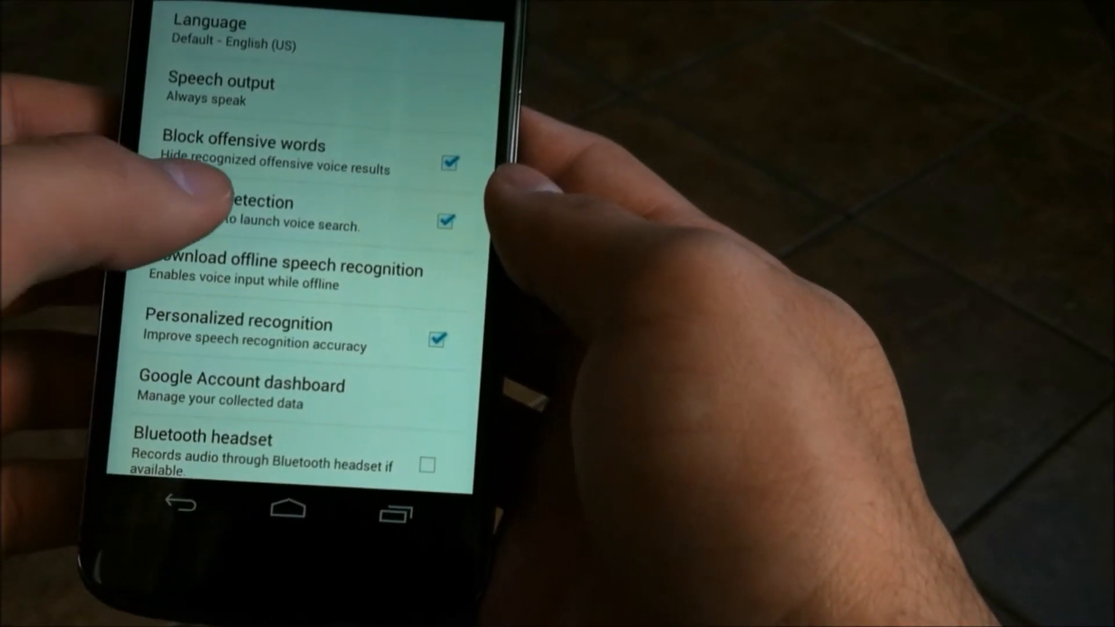
pyautogui.click(446, 221)
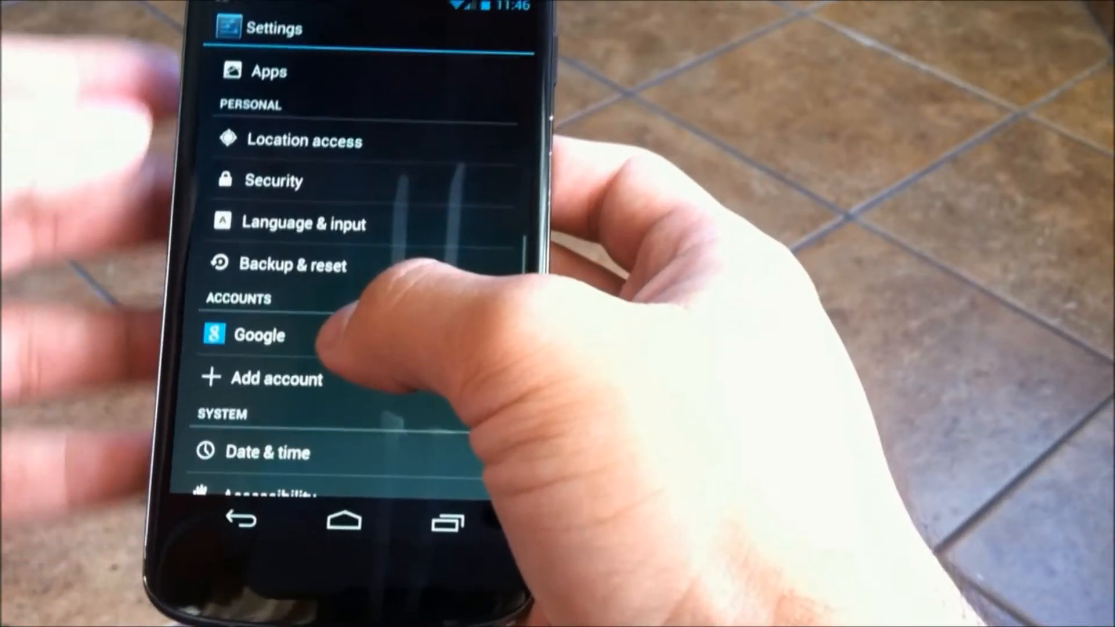
# - Keep Google account sync mostly off with Google+ and Keep on, and manually sync Play Music
pyautogui.click(259, 335)
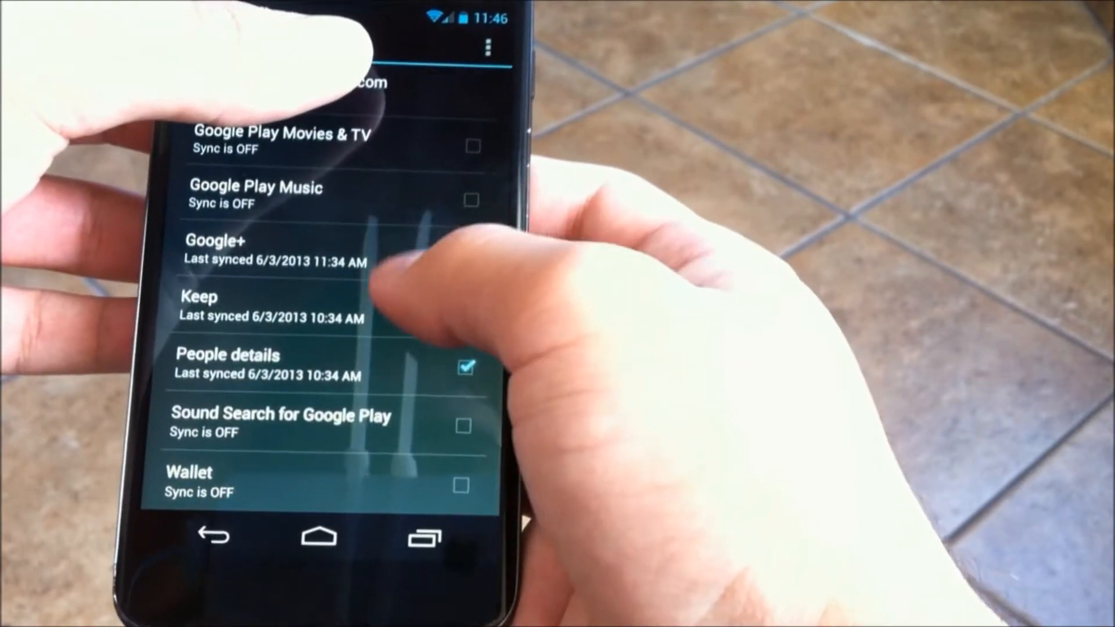
pyautogui.scroll(-3)
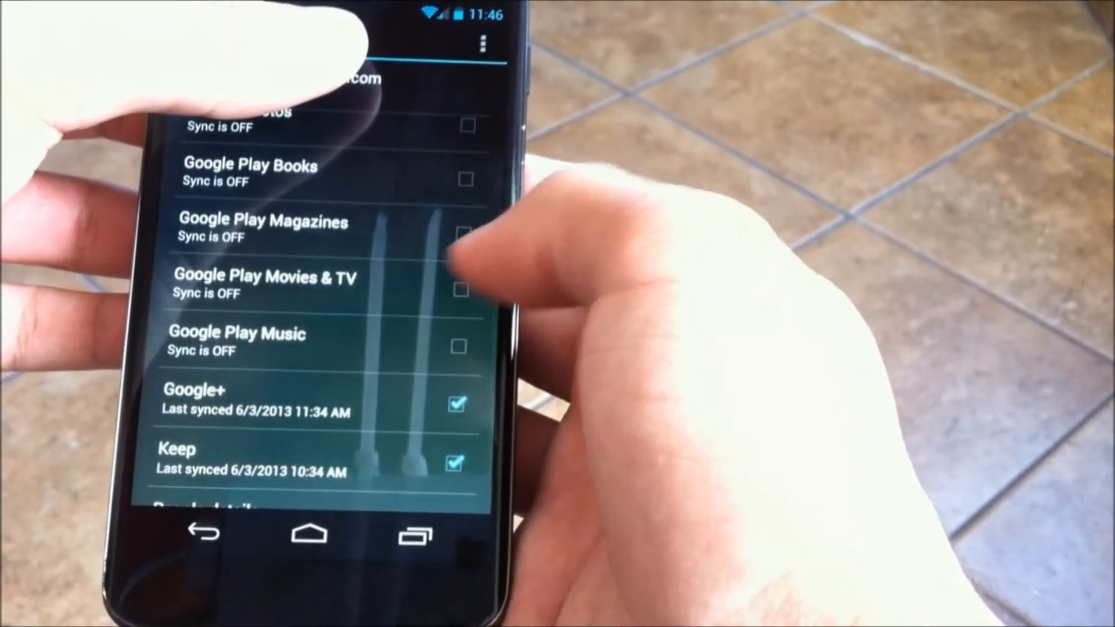
pyautogui.click(459, 343)
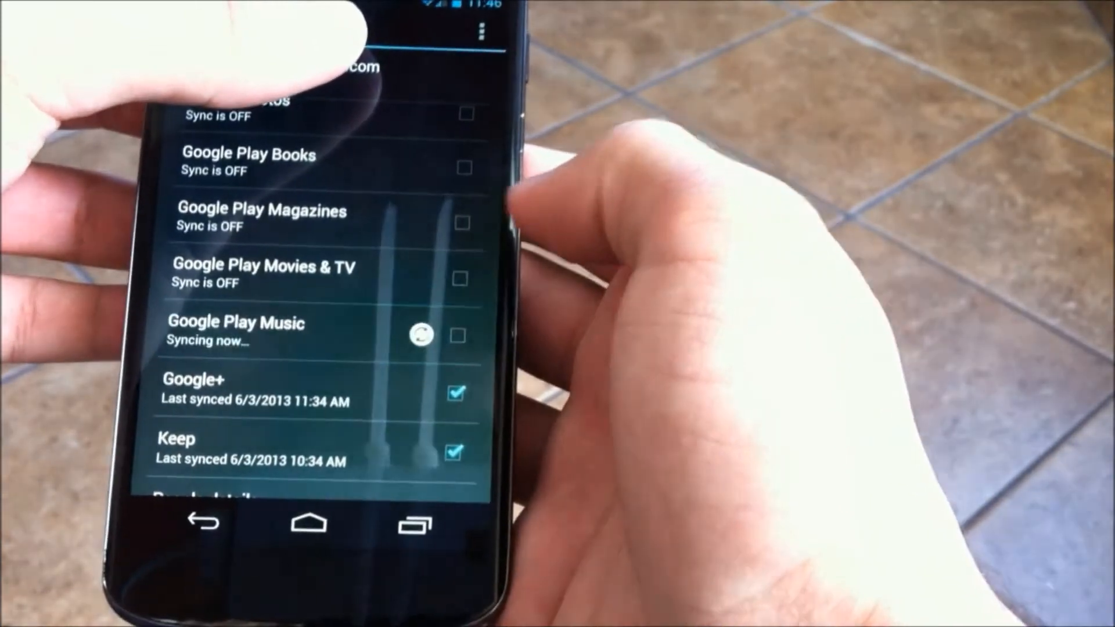
pyautogui.scroll(-3)
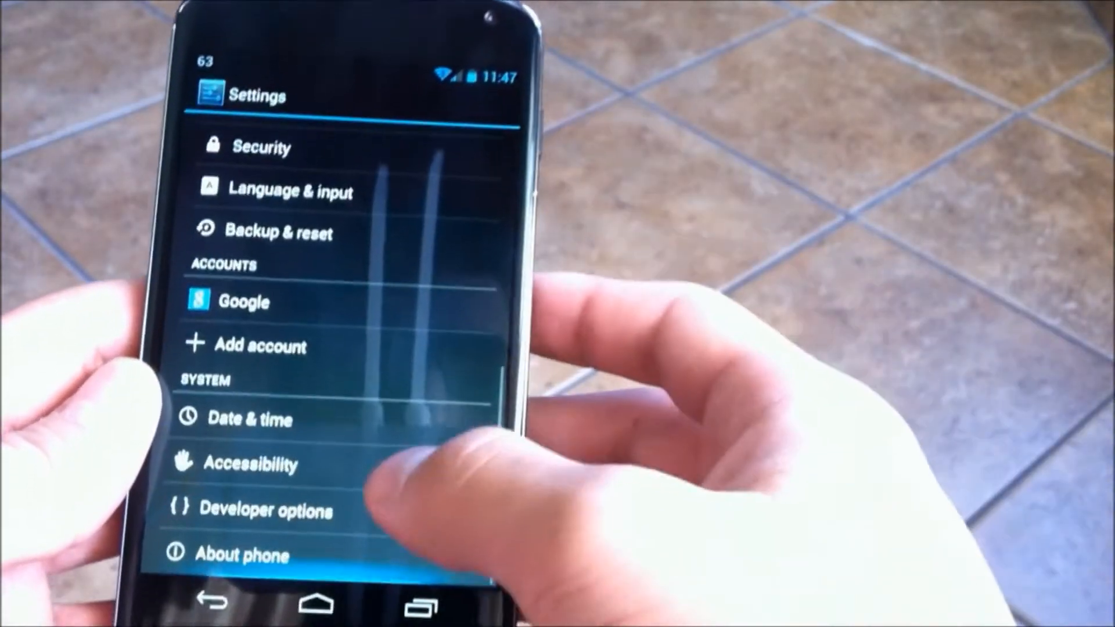
# - Switch Developer options on and check Force GPU rendering, then go back to Settings
pyautogui.click(253, 510)
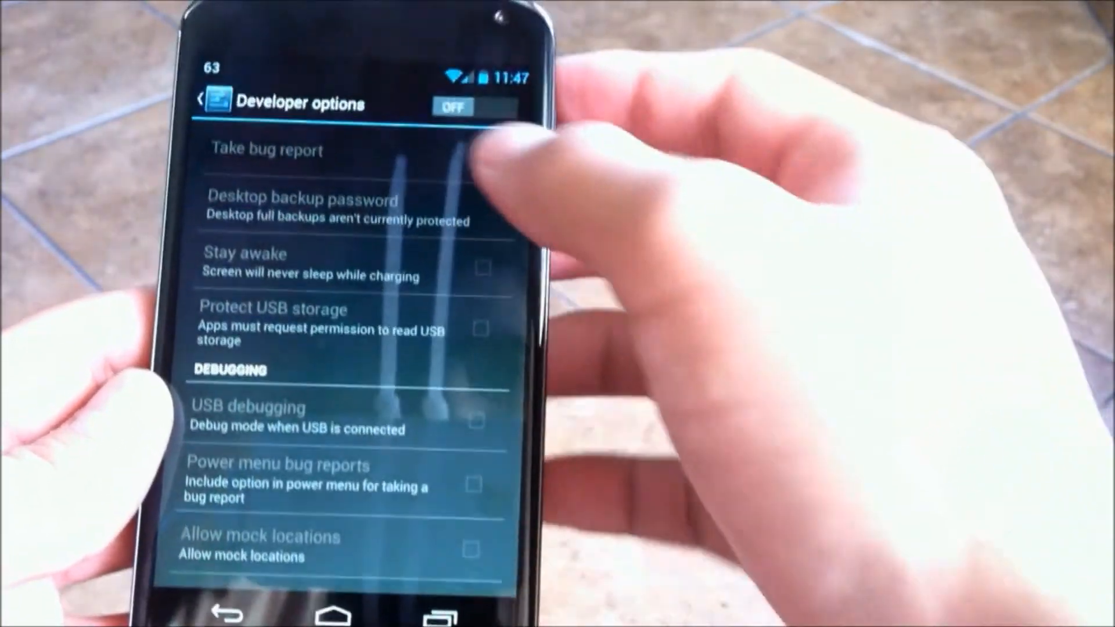
pyautogui.scroll(-3)
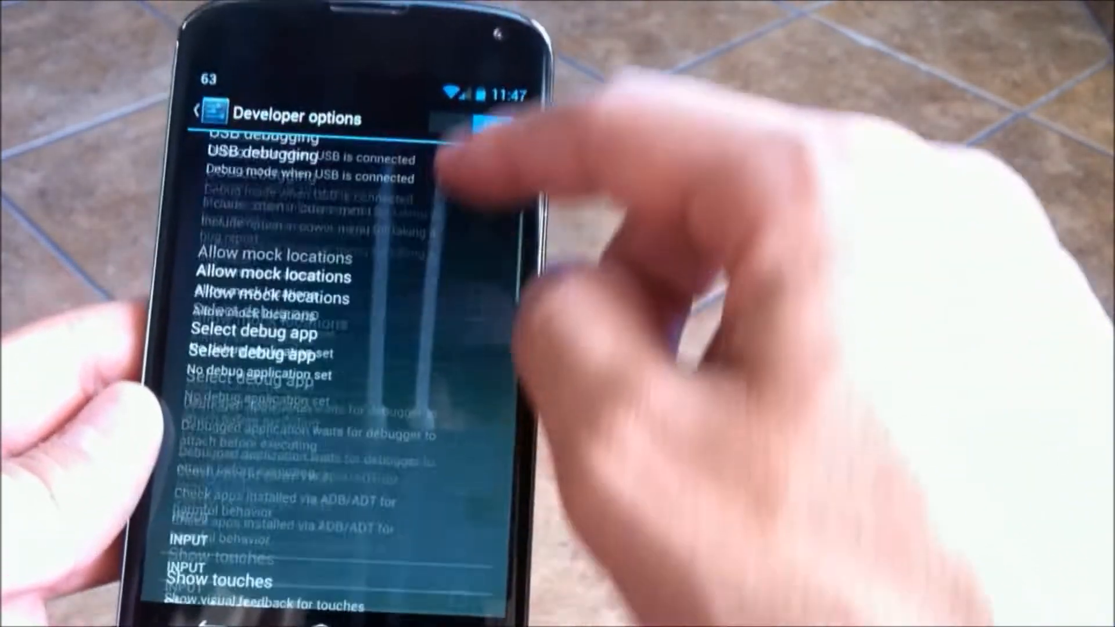
pyautogui.scroll(-3)
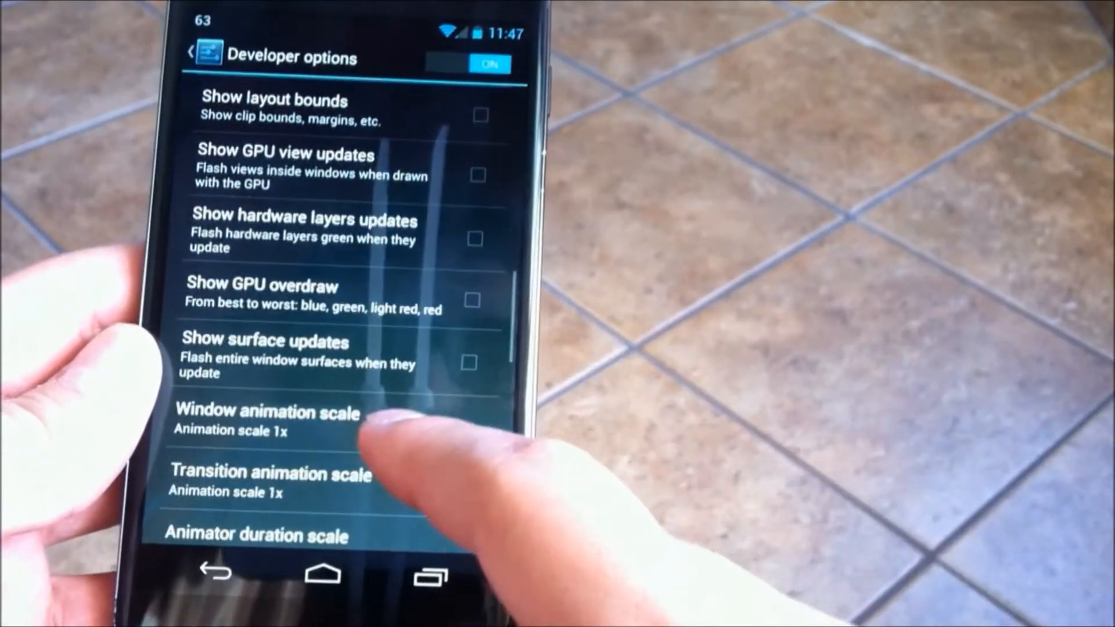
pyautogui.scroll(-3)
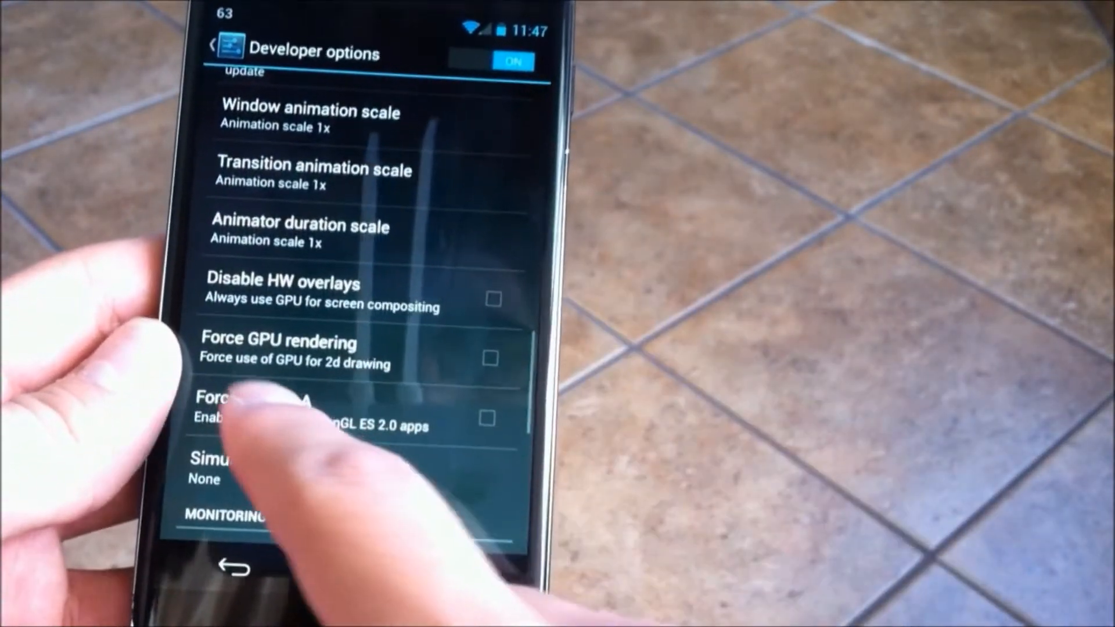
pyautogui.click(488, 358)
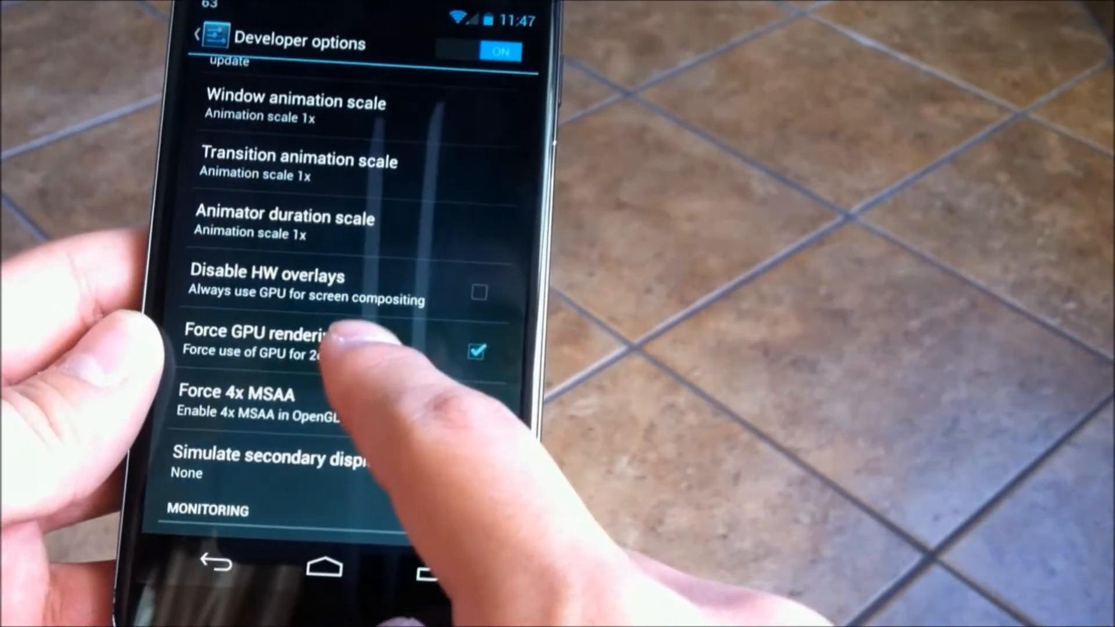
pyautogui.click(476, 351)
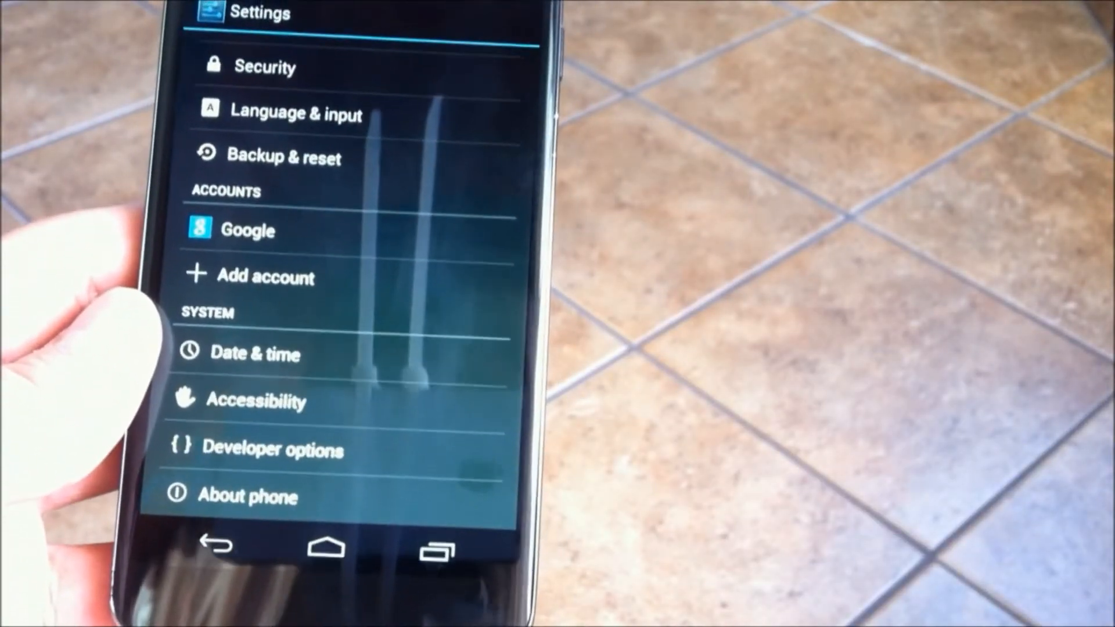
# - From Home, open Settings > Apps, browse the Downloaded list and view Running apps
pyautogui.click(325, 546)
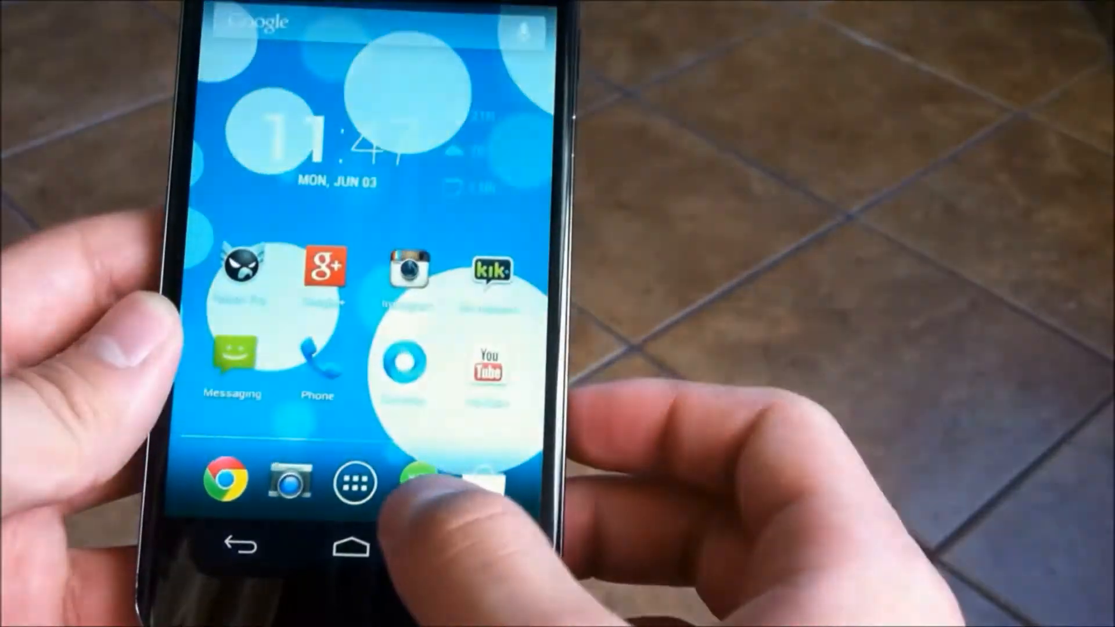
pyautogui.click(356, 481)
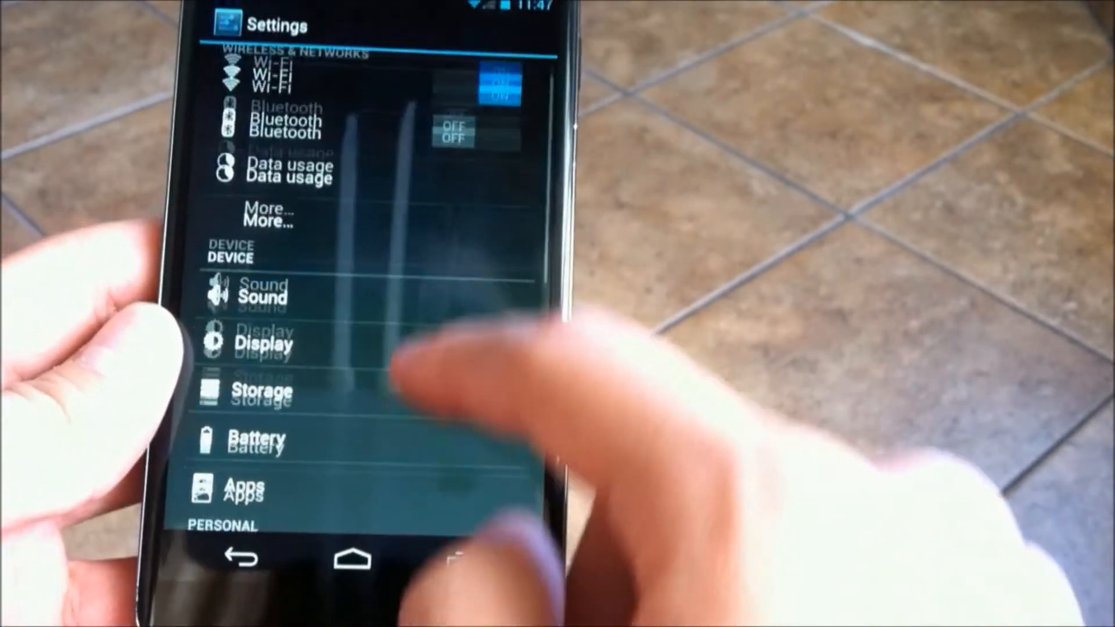
pyautogui.scroll(-3)
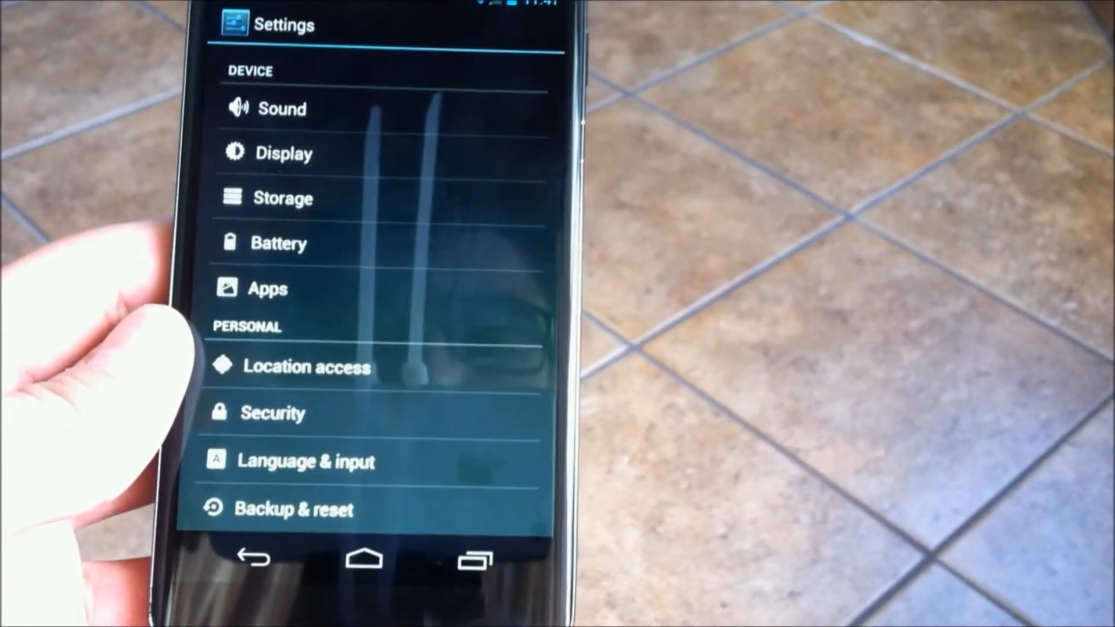
pyautogui.click(267, 288)
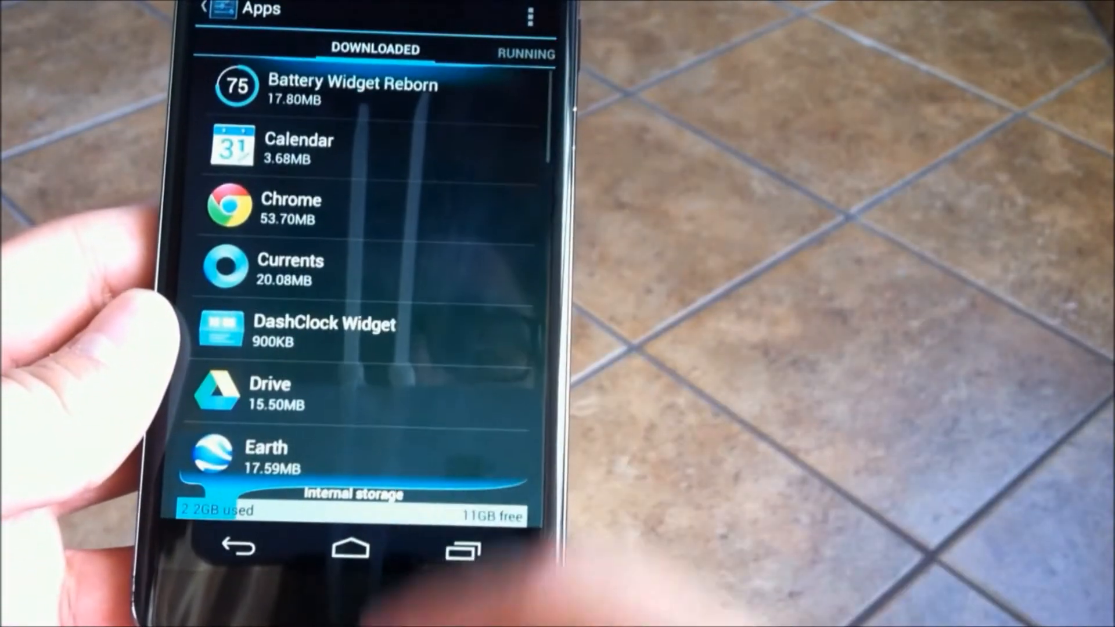
pyautogui.scroll(-3)
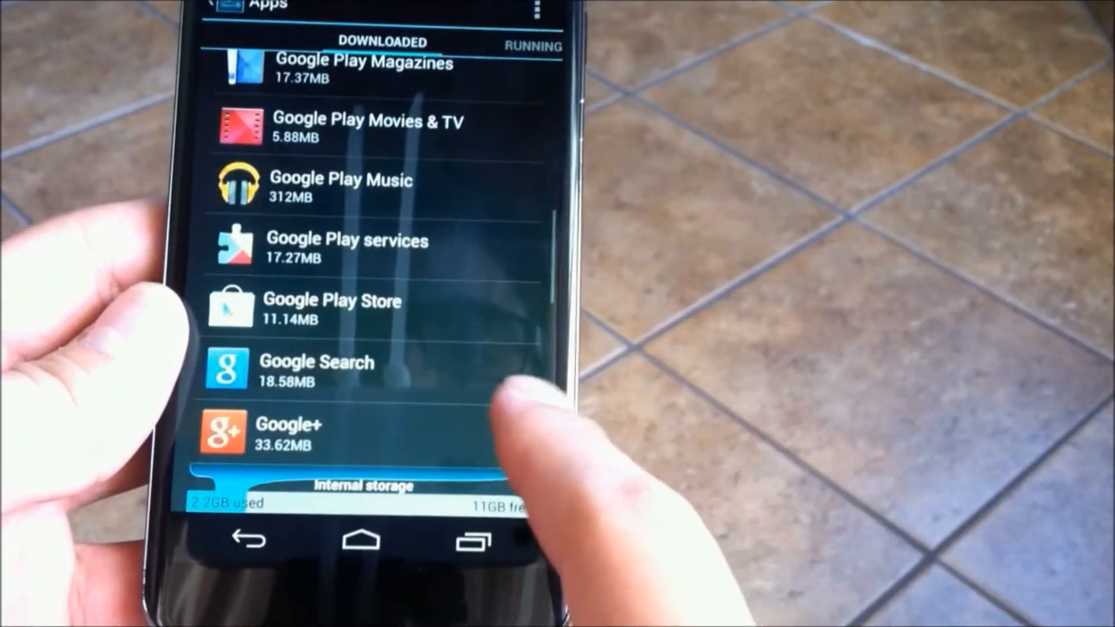
pyautogui.scroll(-3)
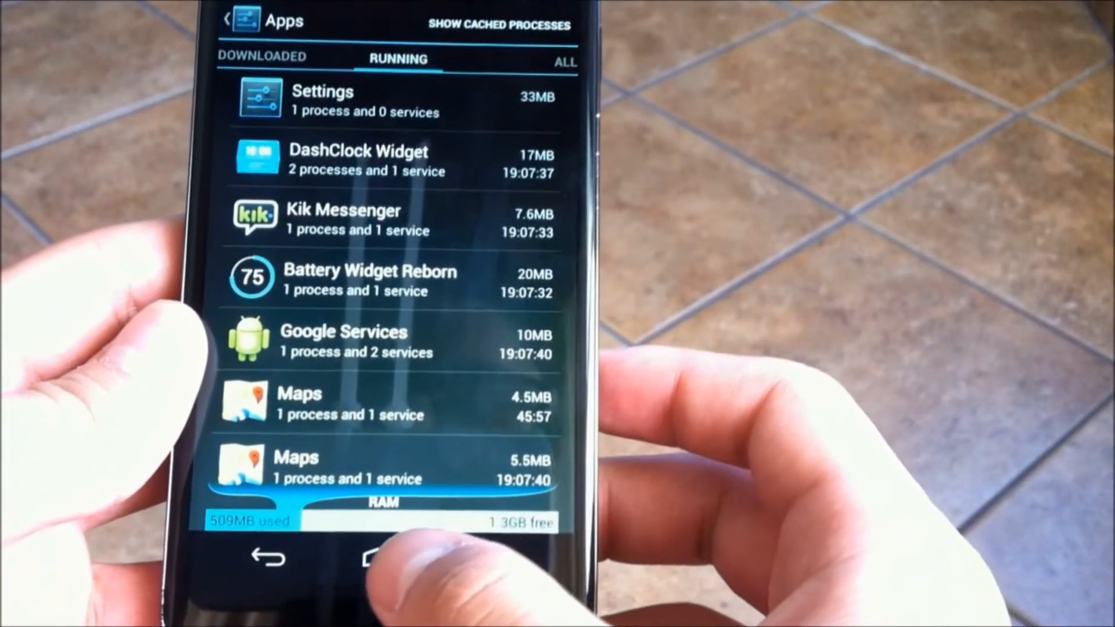
pyautogui.click(388, 561)
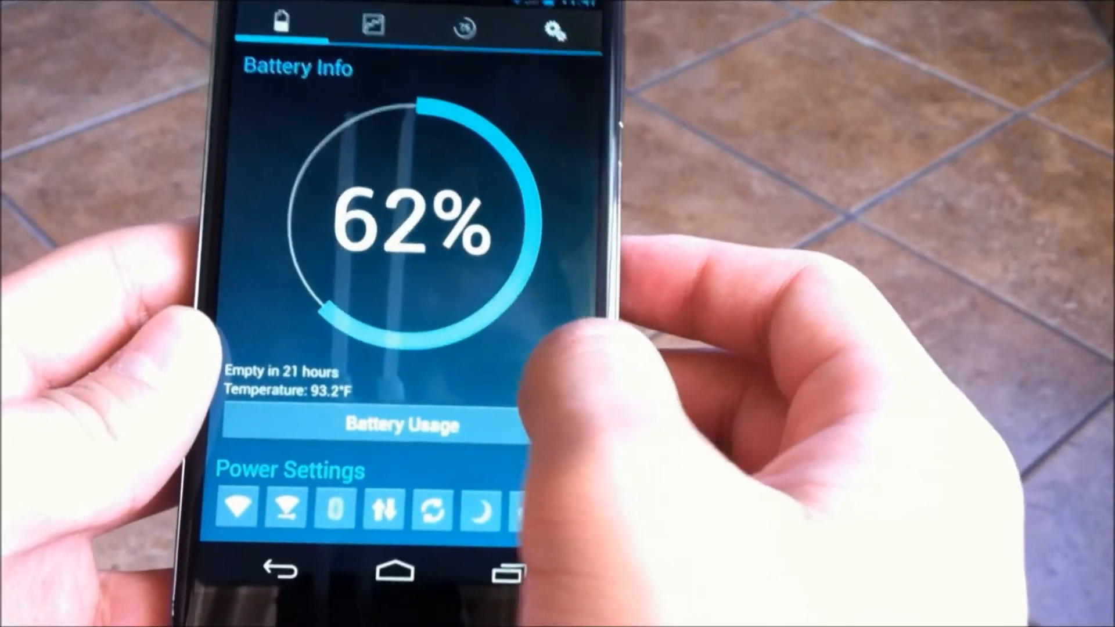
# - Uncheck Auto Night Mode in Battery Widget Reborn's gear-tab power saving settings
pyautogui.click(369, 25)
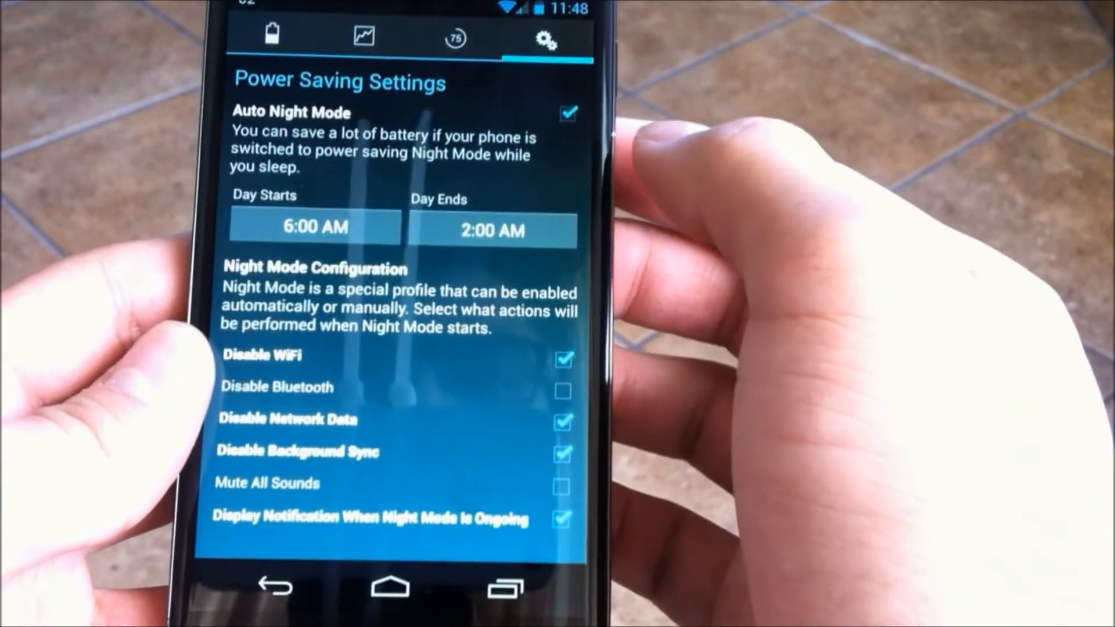
pyautogui.click(568, 114)
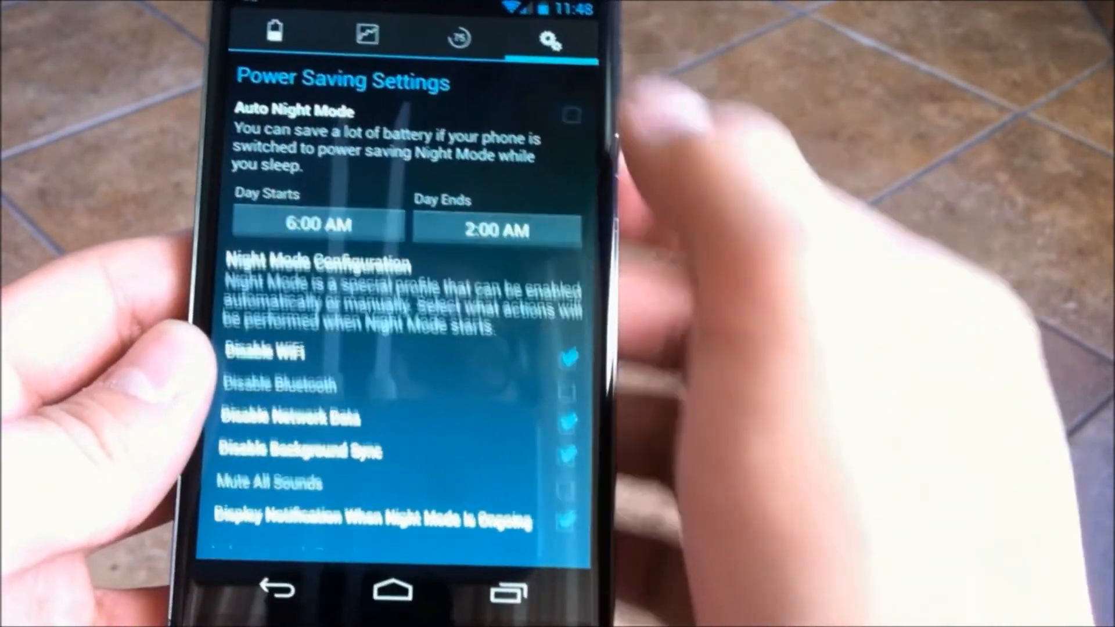
pyautogui.scroll(-3)
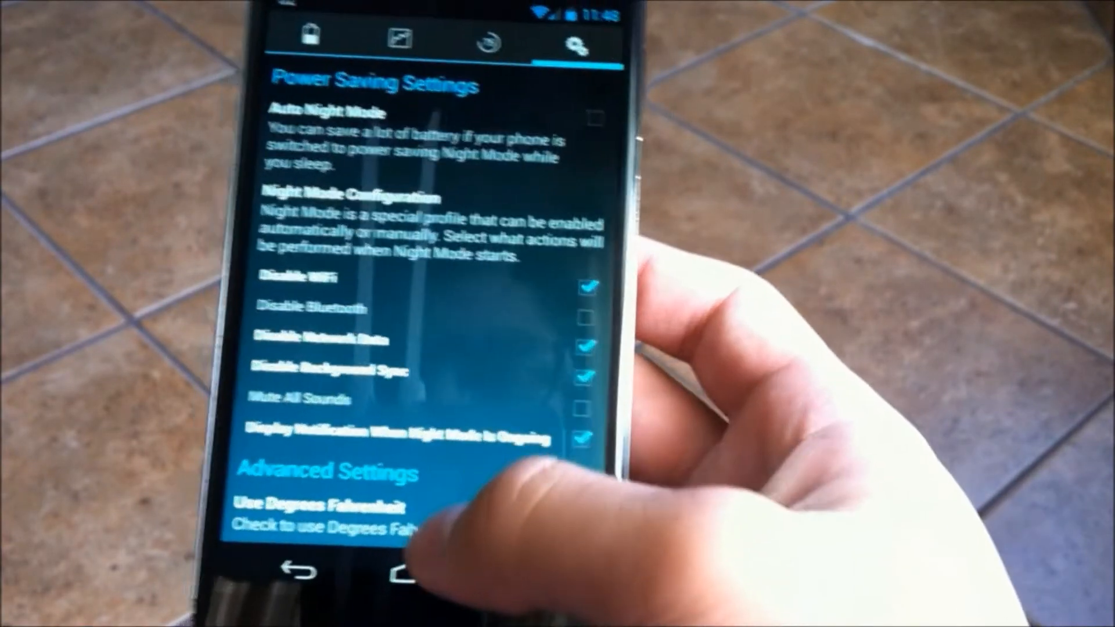